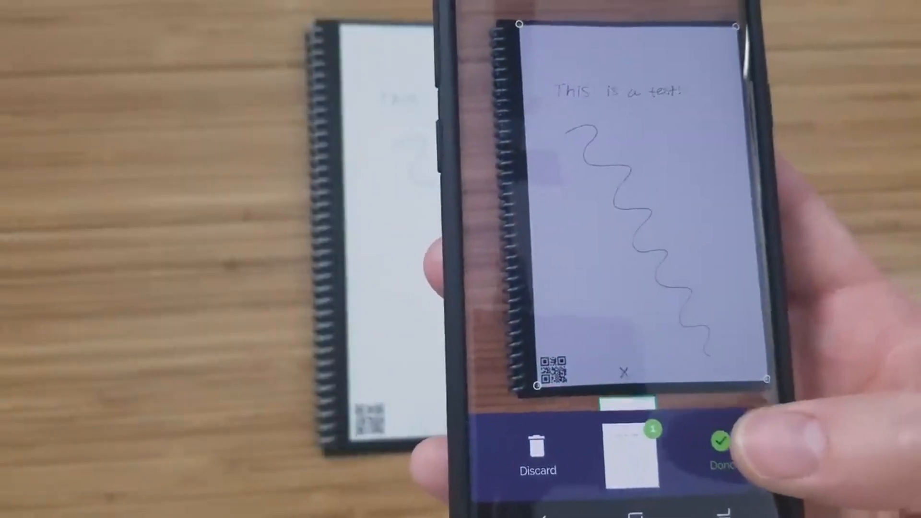
click(721, 441)
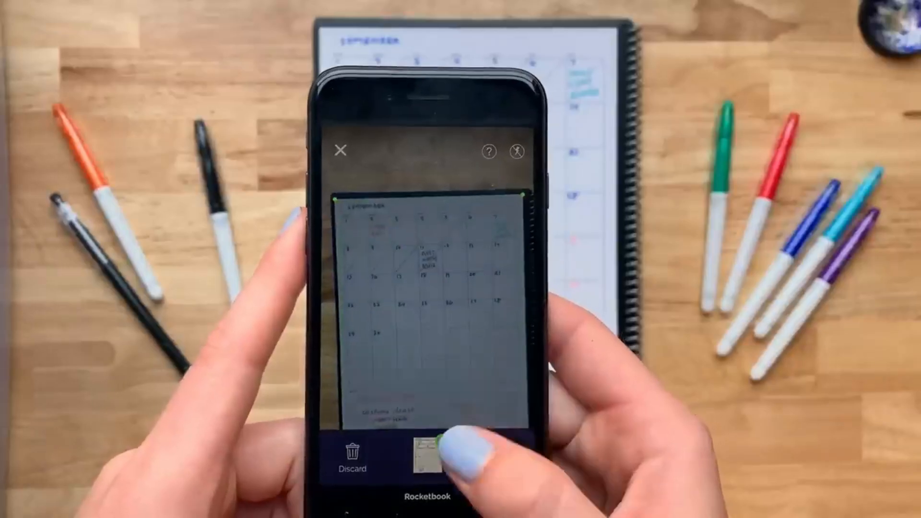
click(424, 456)
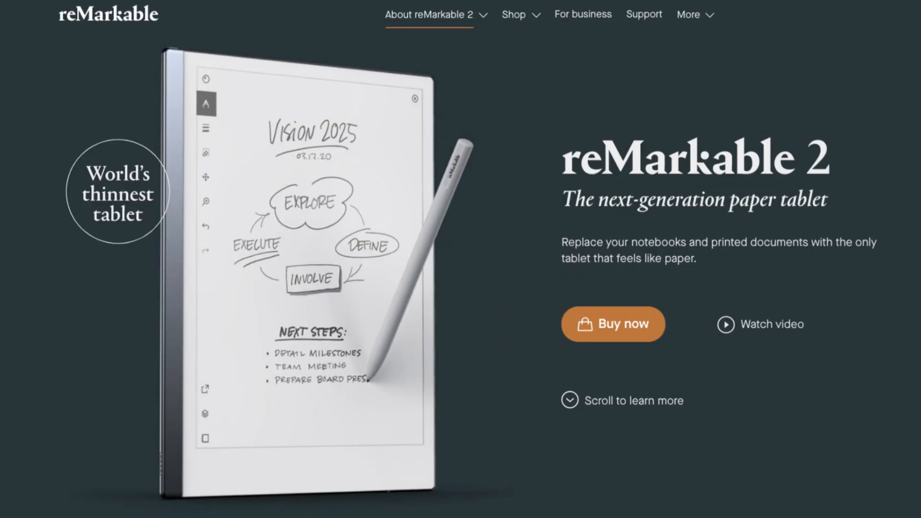
scroll(down, 3)
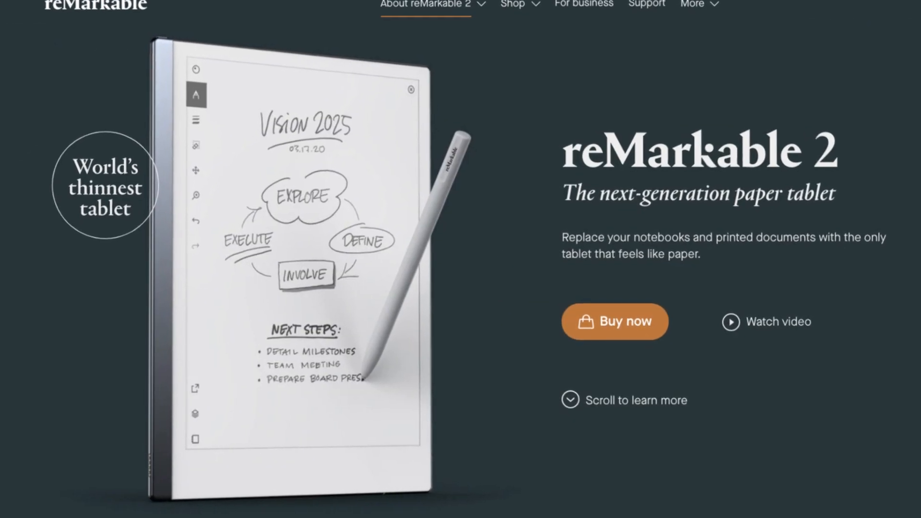